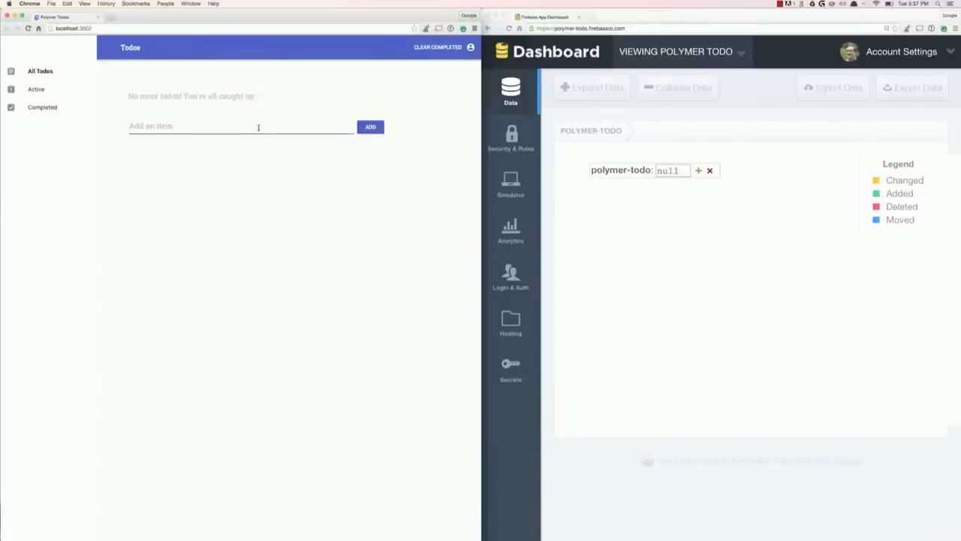
- Add the todo 'Buy tickets to Amsterdam' and expand its Firebase record
{"action": "type", "text": "Buy tick"}
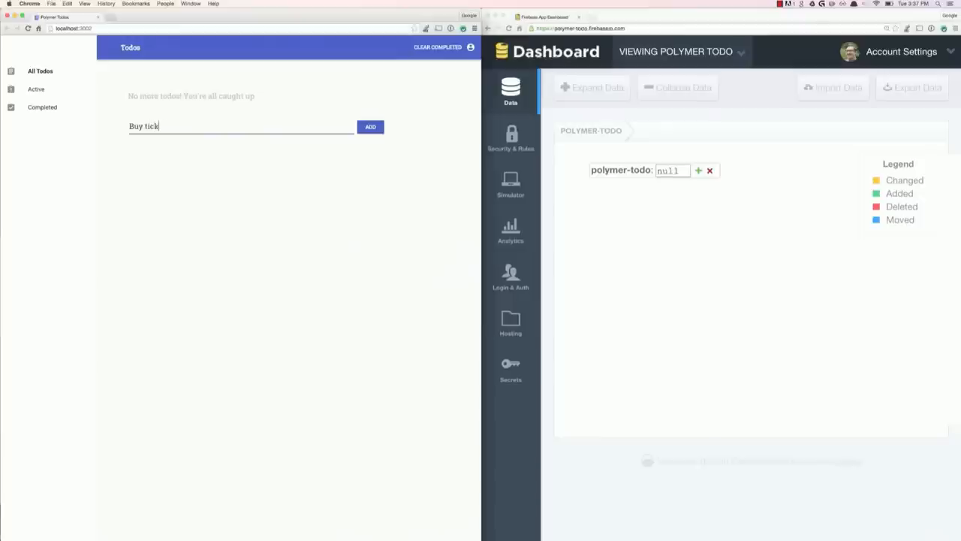
{"action": "left_click", "coordinate": [369, 127]}
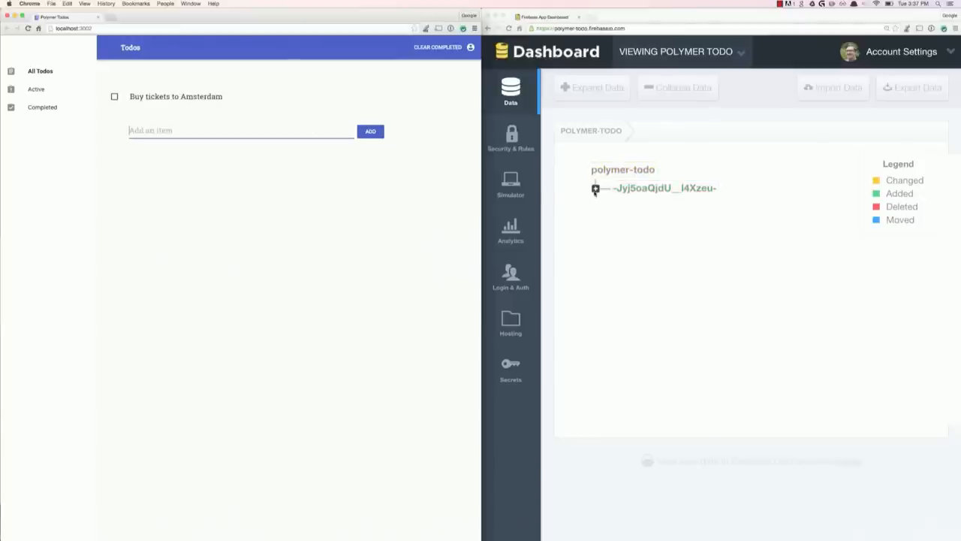
{"action": "left_click", "coordinate": [596, 188]}
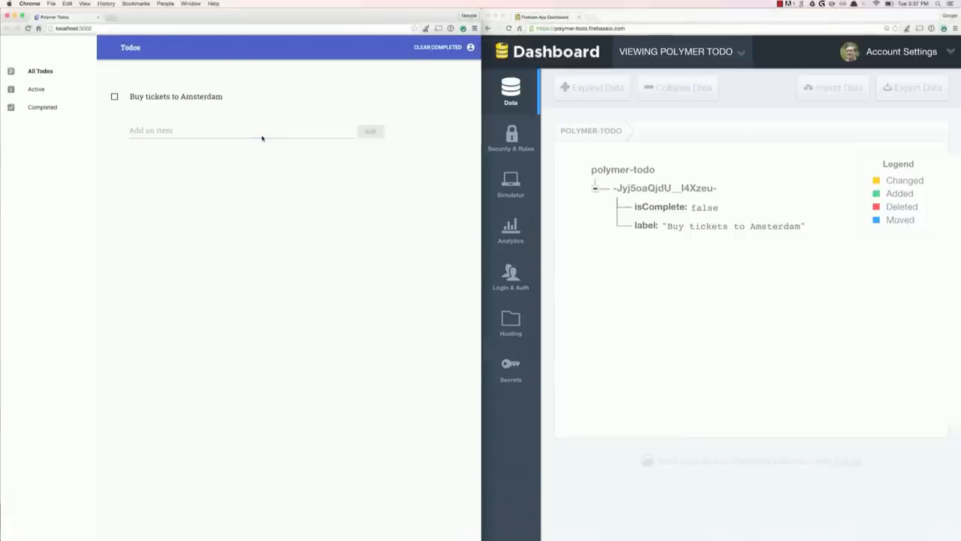
- Add the todo 'Crush this talk!' and expand its record in the Firebase Data tree
{"action": "type", "text": "Crush t"}
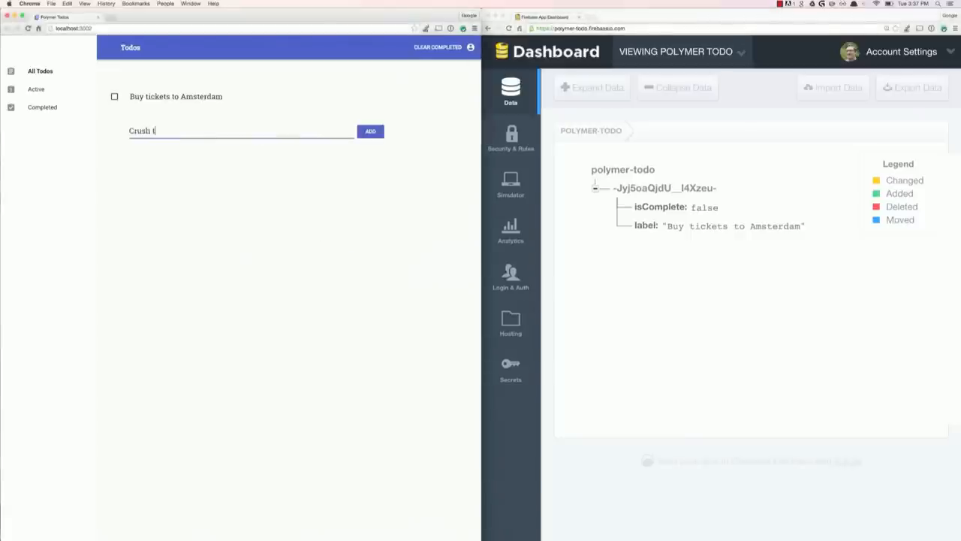
{"action": "left_click", "coordinate": [370, 131]}
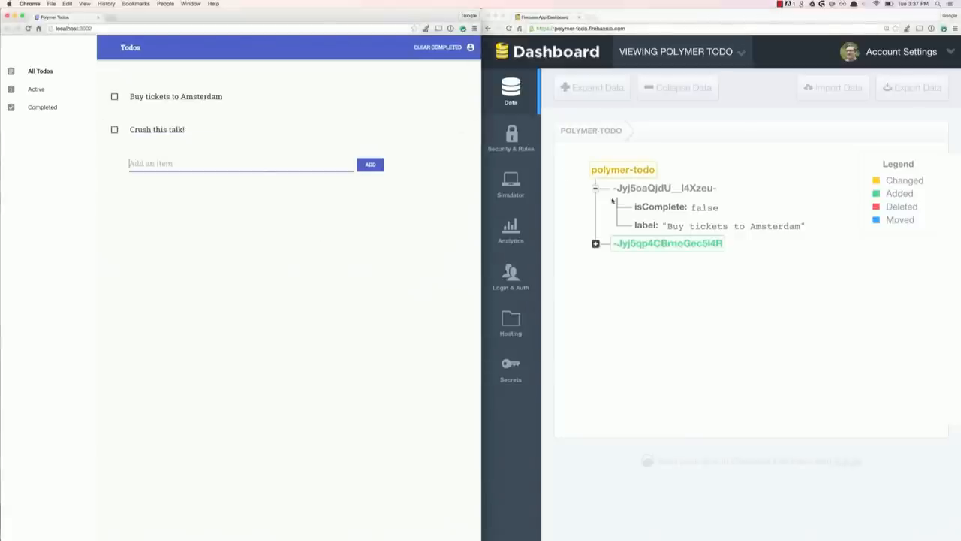
{"action": "left_click", "coordinate": [595, 243]}
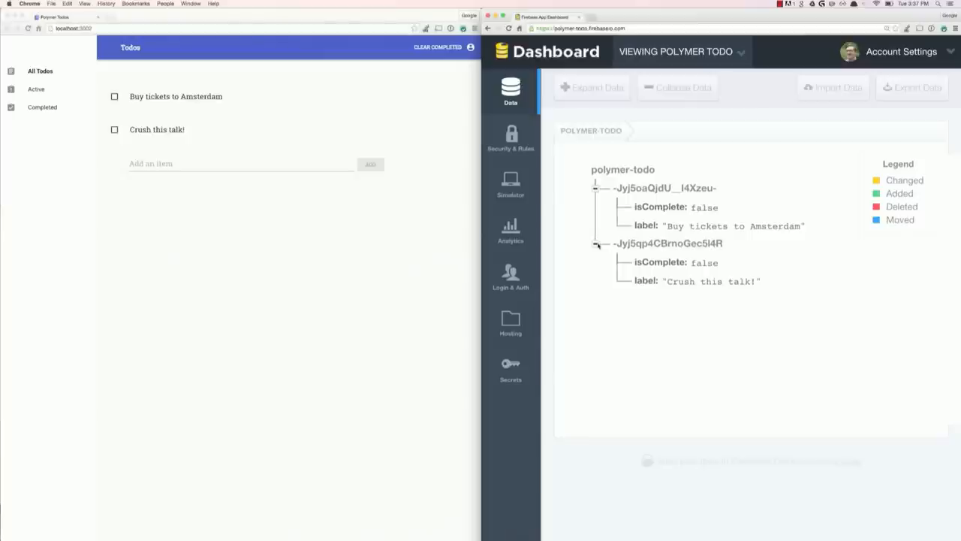
{"action": "left_click", "coordinate": [240, 163]}
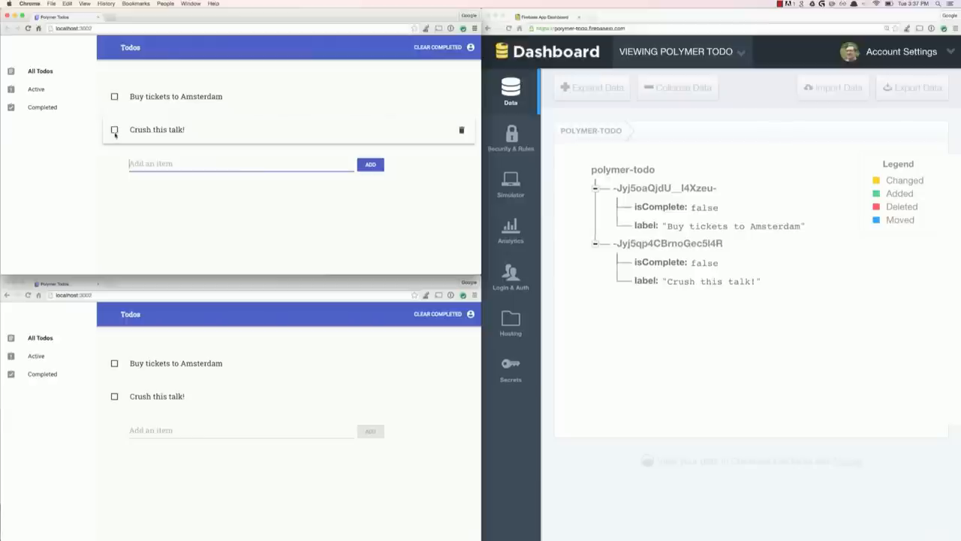
- Check off 'Crush this talk!' and replace 'Amsterdam' with 'San Francisco' in the first todo
{"action": "left_click", "coordinate": [114, 129]}
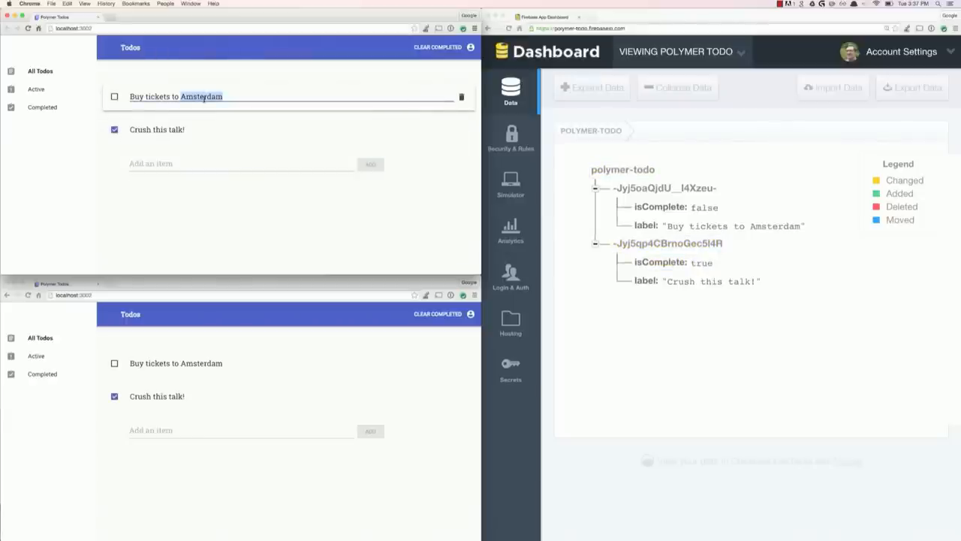
{"action": "type", "text": "San"}
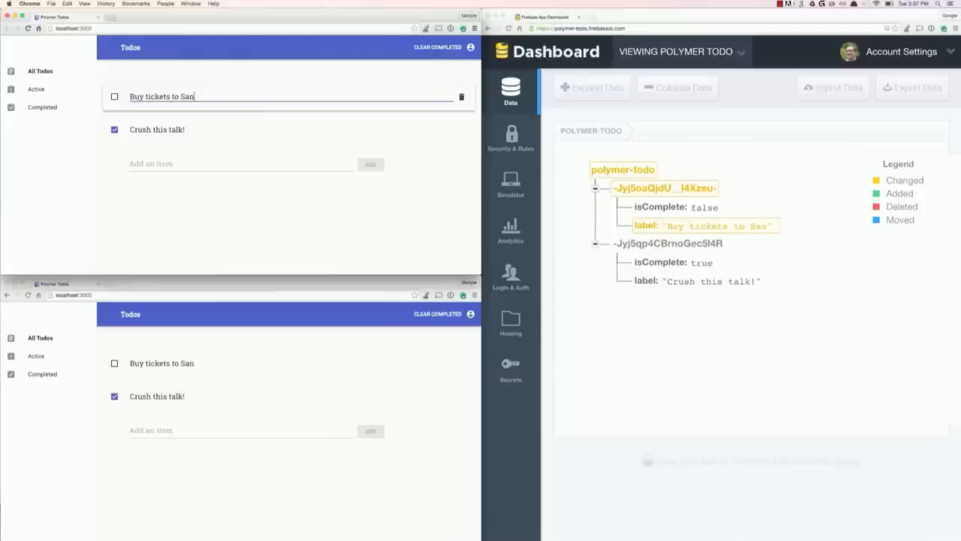
{"action": "type", "text": "Francisco"}
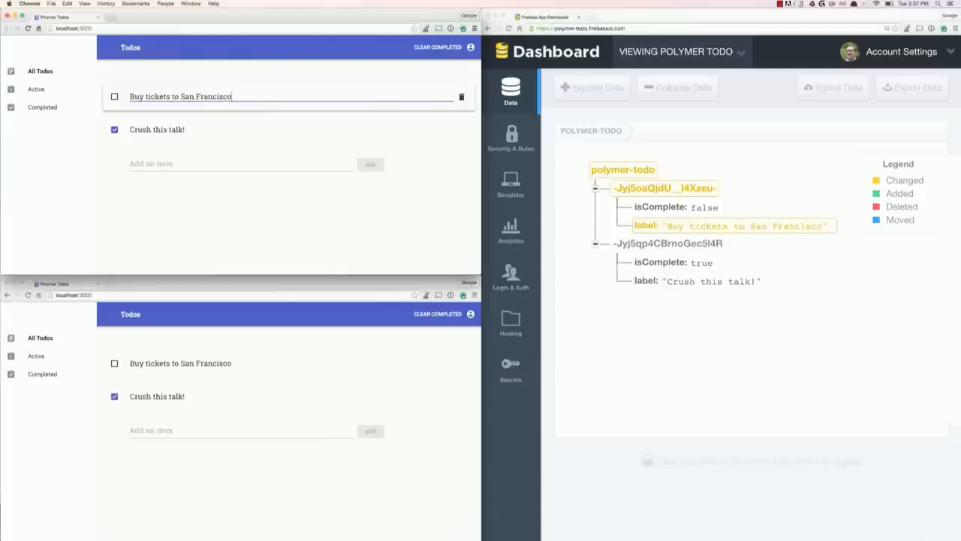